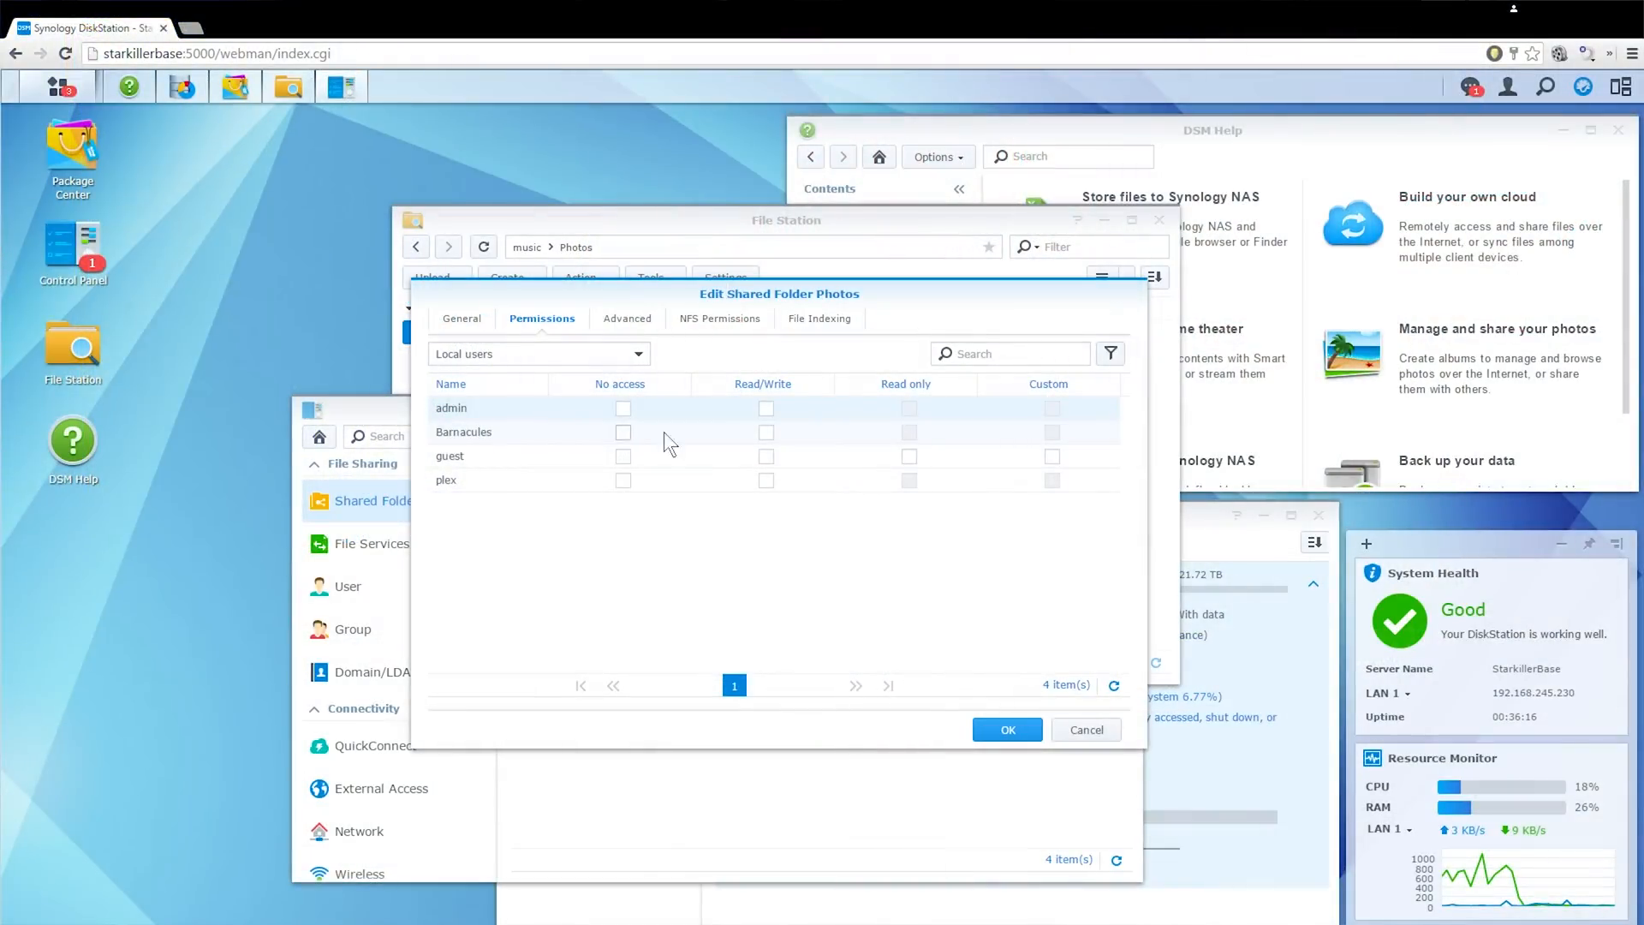
pyautogui.moveTo(766, 435)
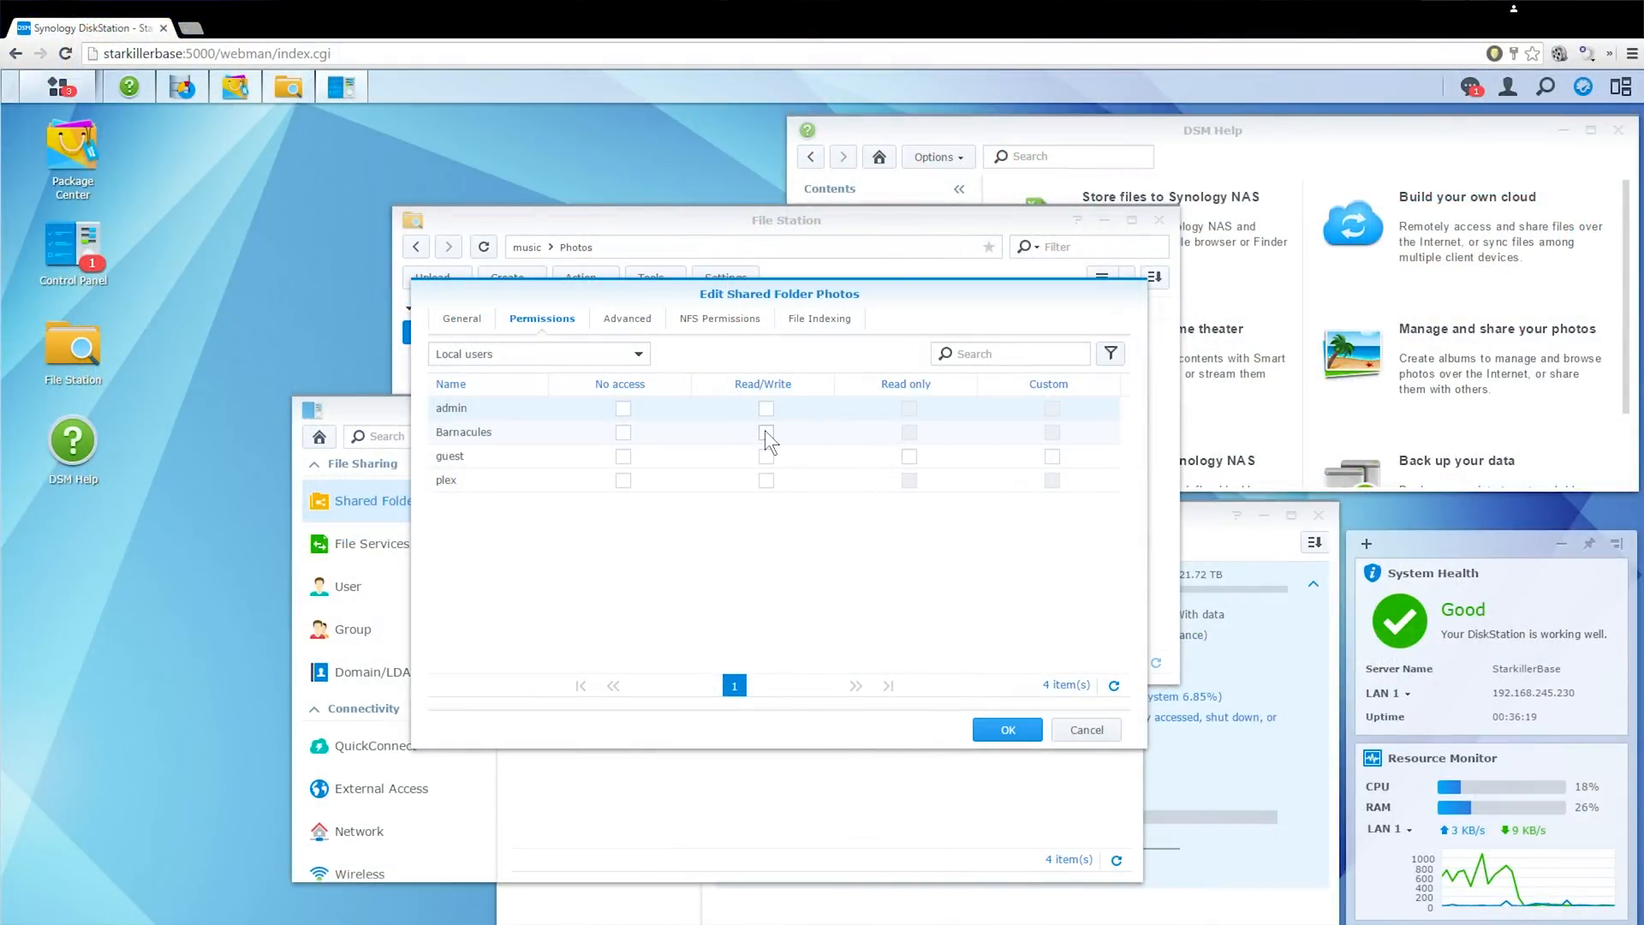
# Tick Read/Write for Barnacules in the Photos folder's Permissions tab
pyautogui.click(765, 432)
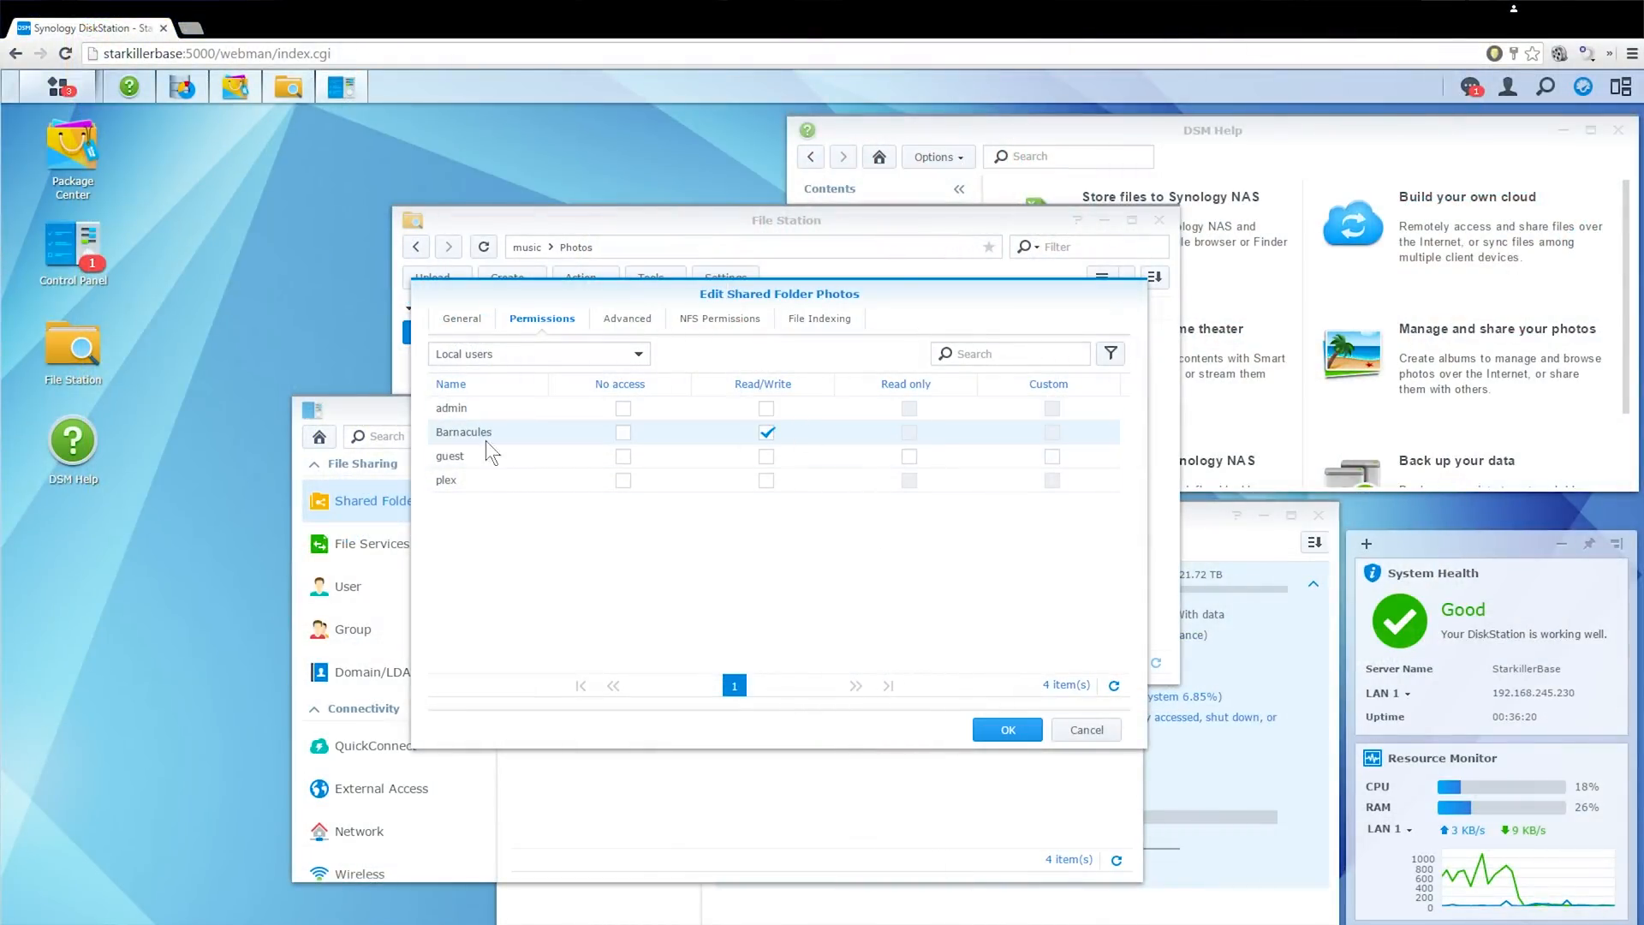